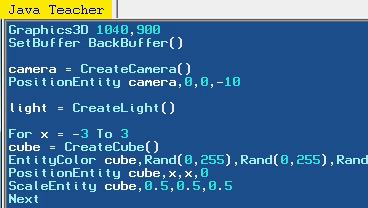
Below End, declare Function something() closed with End Function, with no body.
{"action": "scroll", "scroll_direction": "down", "scroll_amount": 3}
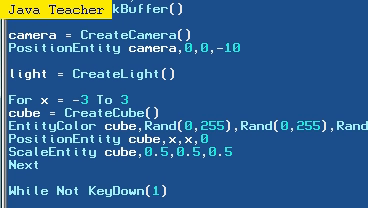
{"action": "scroll", "scroll_direction": "down", "scroll_amount": 3}
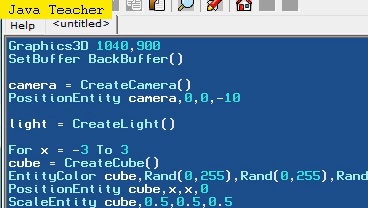
{"action": "scroll", "scroll_direction": "down", "scroll_amount": 3}
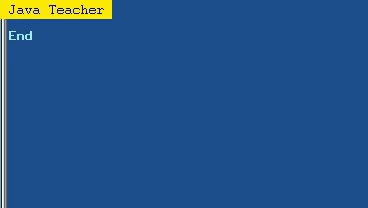
{"action": "type", "text": "functii"}
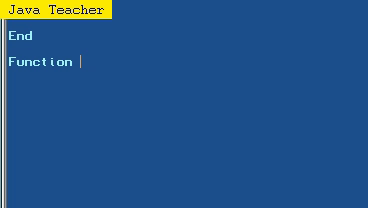
{"action": "type", "text": "something()"}
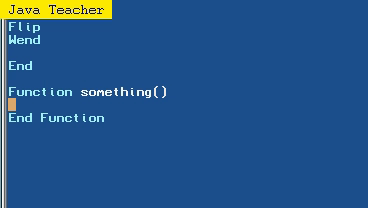
{"action": "scroll", "scroll_direction": "down", "scroll_amount": 3}
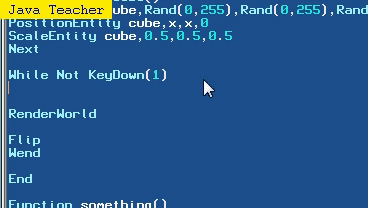
{"action": "type", "text": "we"}
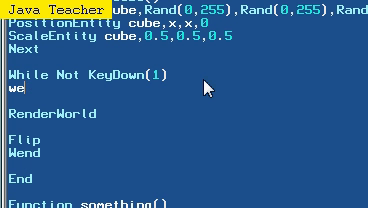
{"action": "type", "text": "someth"}
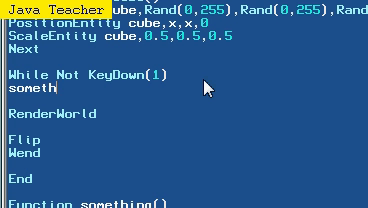
{"action": "type", "text": "ing()"}
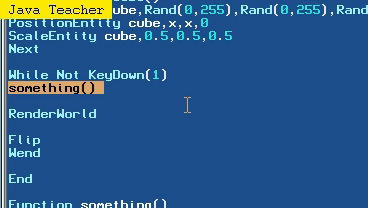
{"action": "key", "text": "Delete"}
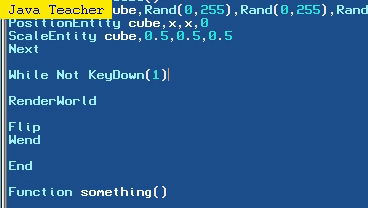
Change the function header from something() to welcome().
{"action": "scroll", "scroll_direction": "down", "scroll_amount": 3}
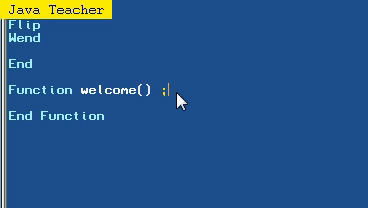
{"action": "type", "text": "greet"}
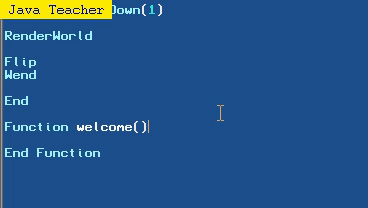
Start welcome()'s body with Graphics 400,400.
{"action": "key", "text": "Return"}
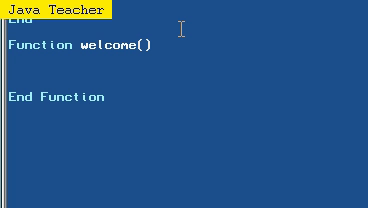
{"action": "type", "text": "Graphics"}
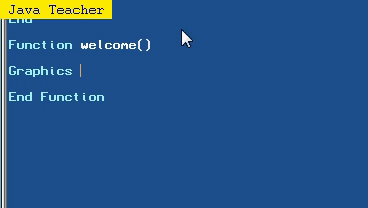
{"action": "type", "text": "40-"}
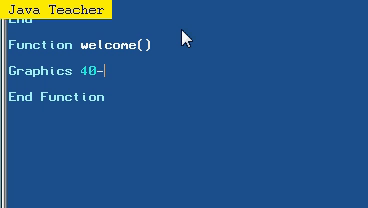
{"action": "type", "text": "0,400"}
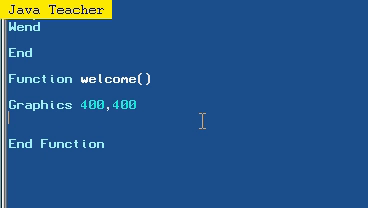
Add Text 10,10,"Welcome!" as the first message line.
{"action": "type", "text": "text"}
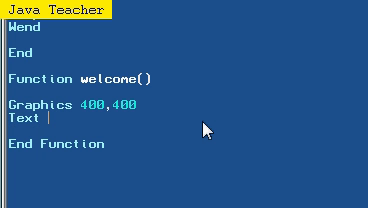
{"action": "type", "text": "10,10"}
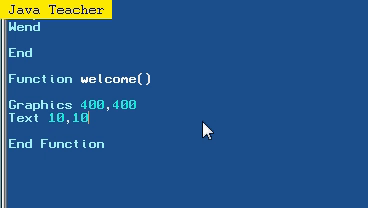
{"action": "type", "text": ", \"\""}
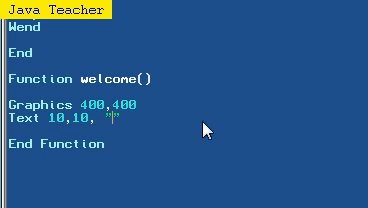
{"action": "type", "text": "Welcome!"}
{"action": "type", "text": "Text 10,"}
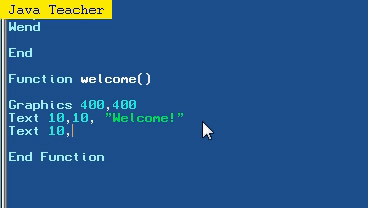
Add Text 10,20,"This is a test function." as the second message line.
{"action": "type", "text": "20, \""}
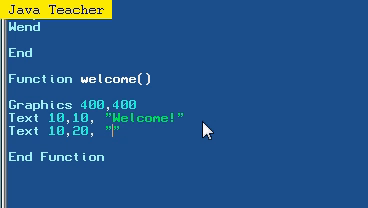
{"action": "type", "text": "This is"}
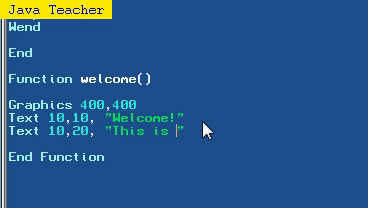
{"action": "type", "text": "a test function."}
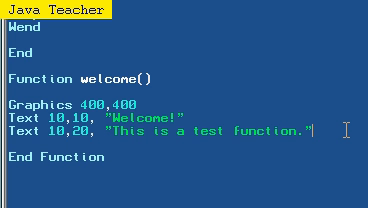
{"action": "key", "text": "Return"}
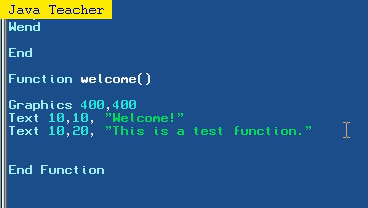
Wrap welcome()'s wait in a While Not KeyDown(1) loop.
{"action": "type", "text": "While"}
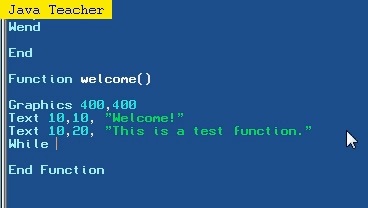
{"action": "type", "text": "Not keydo"}
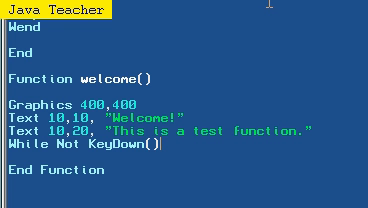
{"action": "scroll", "scroll_direction": "up", "scroll_amount": 3}
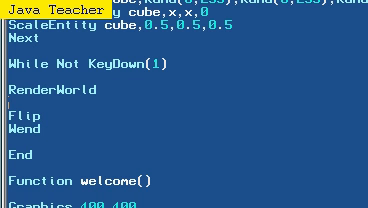
{"action": "scroll", "scroll_direction": "down", "scroll_amount": 3}
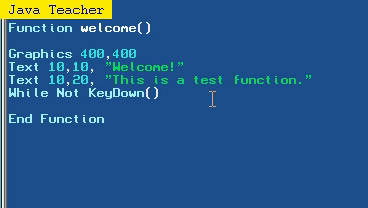
{"action": "type", "text": "1"}
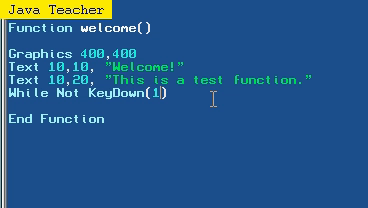
{"action": "type", "text": "wn"}
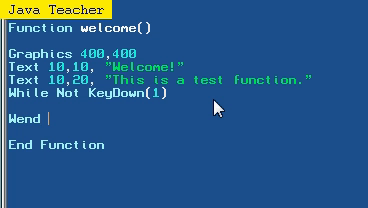
Inside the loop, add If KeyDown(2) Then Return.
{"action": "type", "text": "if"}
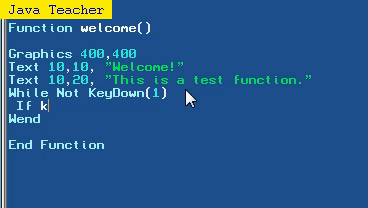
{"action": "type", "text": "eyDown("}
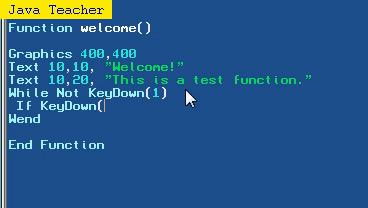
{"action": "type", "text": "2)"}
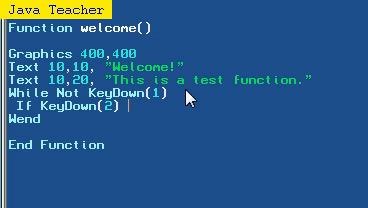
{"action": "type", "text": "Then"}
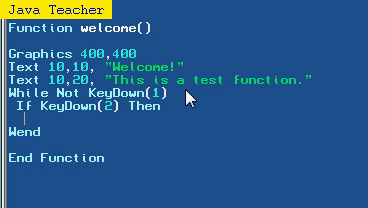
{"action": "type", "text": "re"}
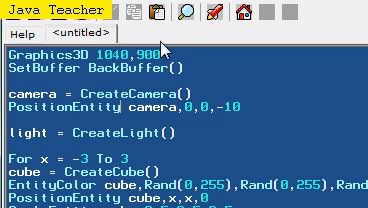
Call welcome() on the first line of the program, before Graphics3D.
{"action": "scroll", "scroll_direction": "down", "scroll_amount": 3}
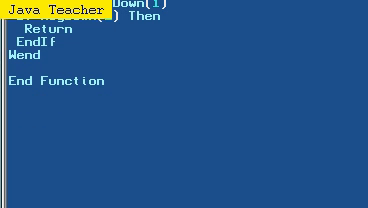
{"action": "scroll", "scroll_direction": "up", "scroll_amount": 3}
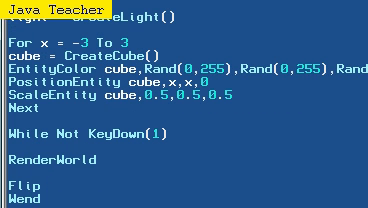
{"action": "scroll", "scroll_direction": "up", "scroll_amount": 3}
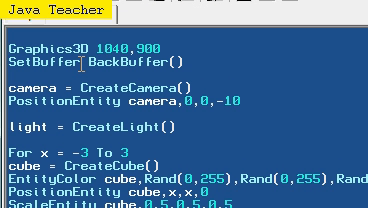
{"action": "scroll", "scroll_direction": "down", "scroll_amount": 3}
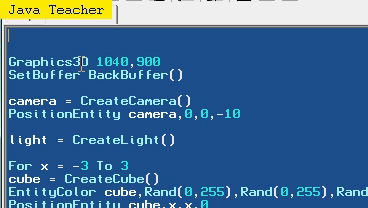
{"action": "type", "text": "welcon"}
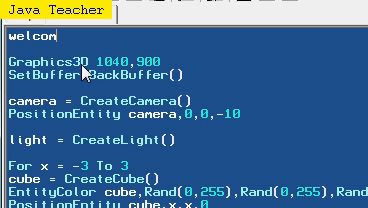
{"action": "type", "text": "e()"}
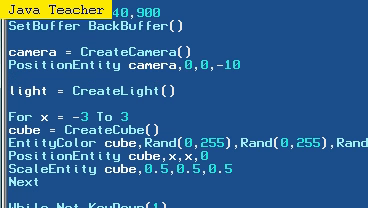
{"action": "scroll", "scroll_direction": "up", "scroll_amount": 3}
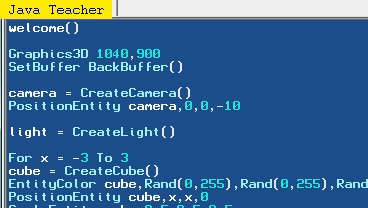